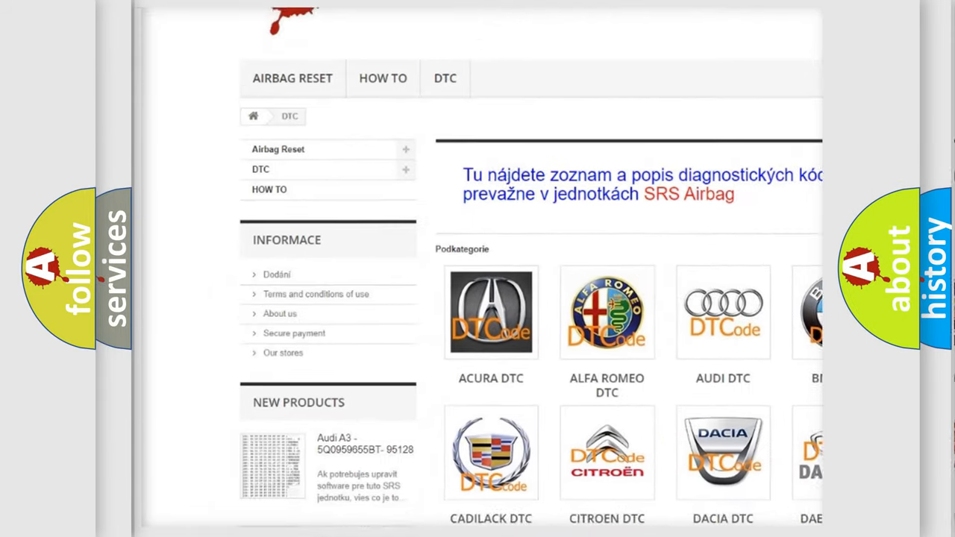
{"action": "scroll", "scroll_direction": "down", "scroll_amount": 3}
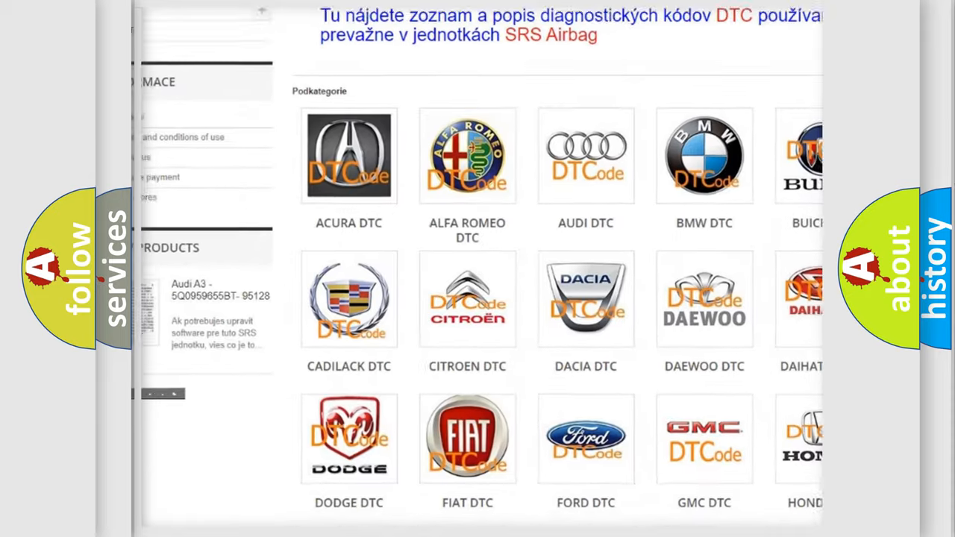
{"action": "scroll", "scroll_direction": "down", "scroll_amount": 3}
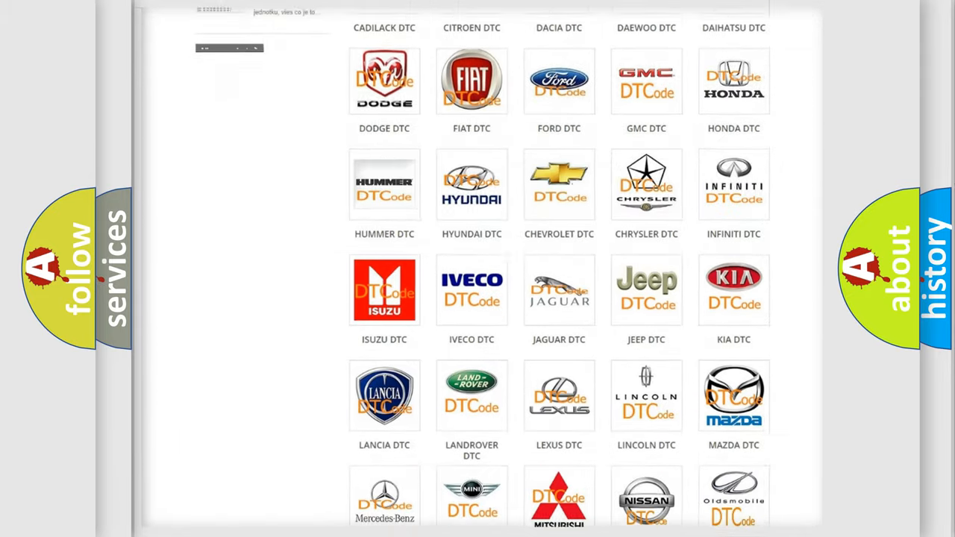
{"action": "scroll", "scroll_direction": "down", "scroll_amount": 3}
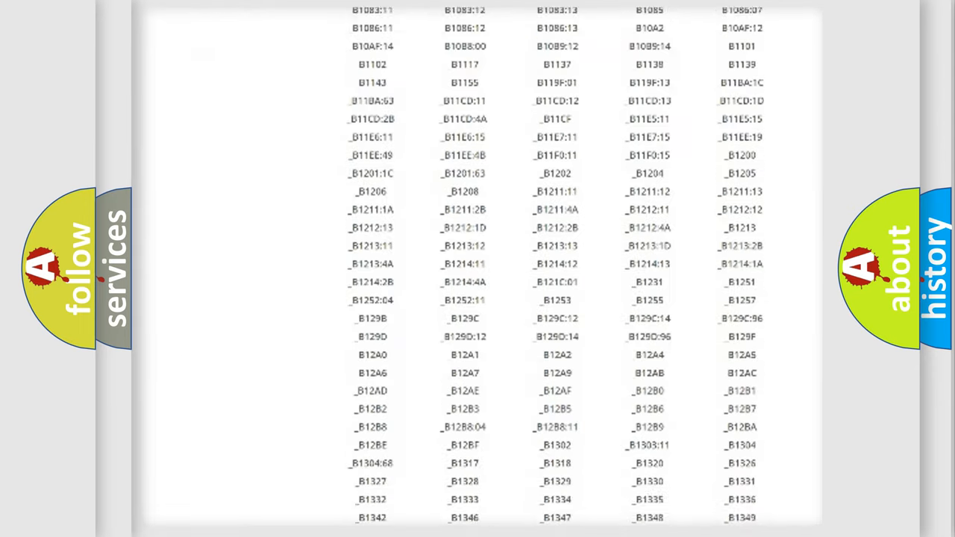
{"action": "scroll", "scroll_direction": "down", "scroll_amount": 3}
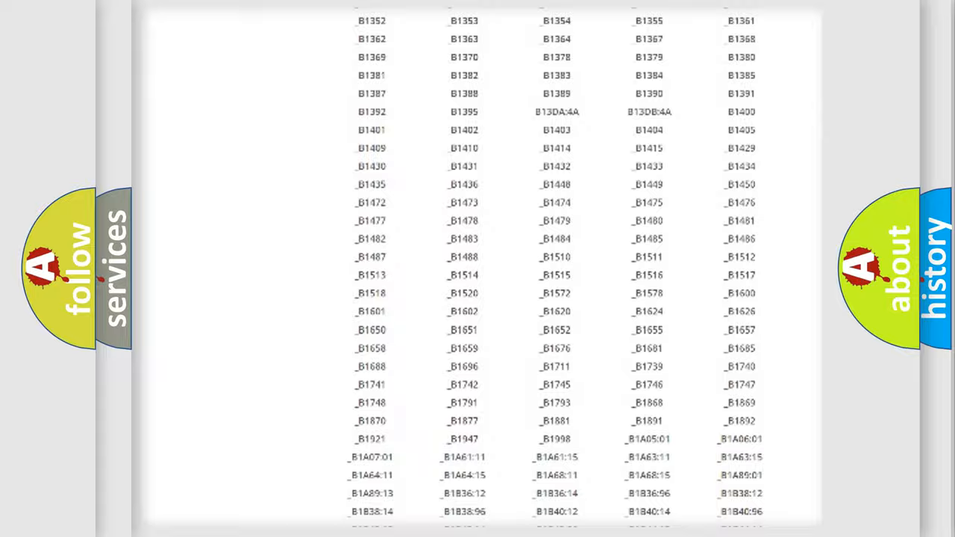